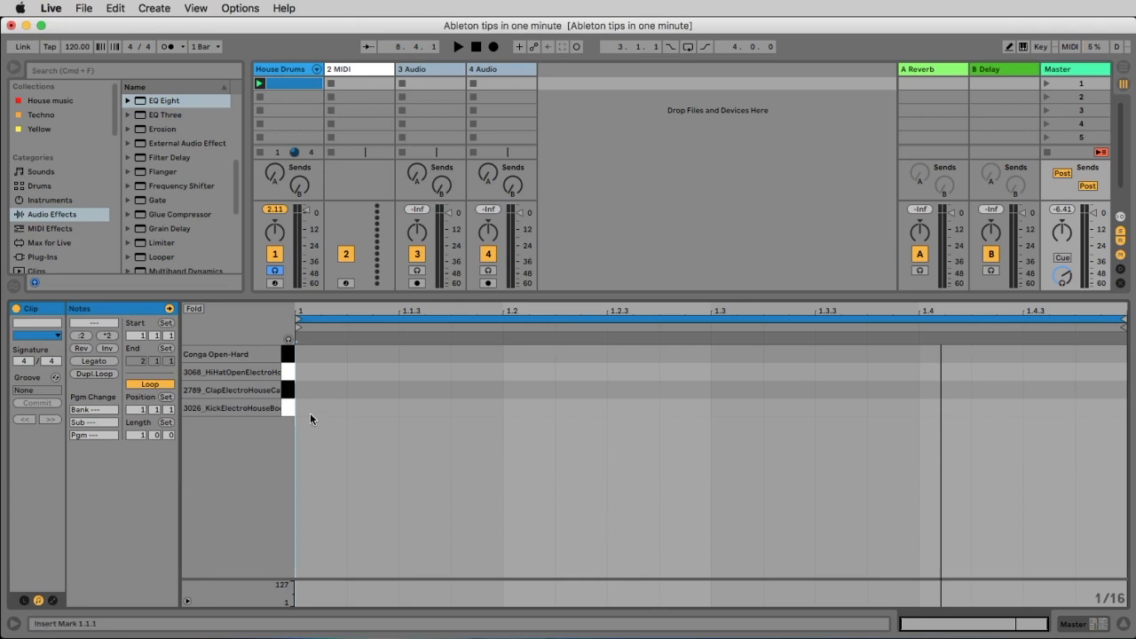
Draw a kick note at 1.1.1 and select the span of the first beat
click(320, 408)
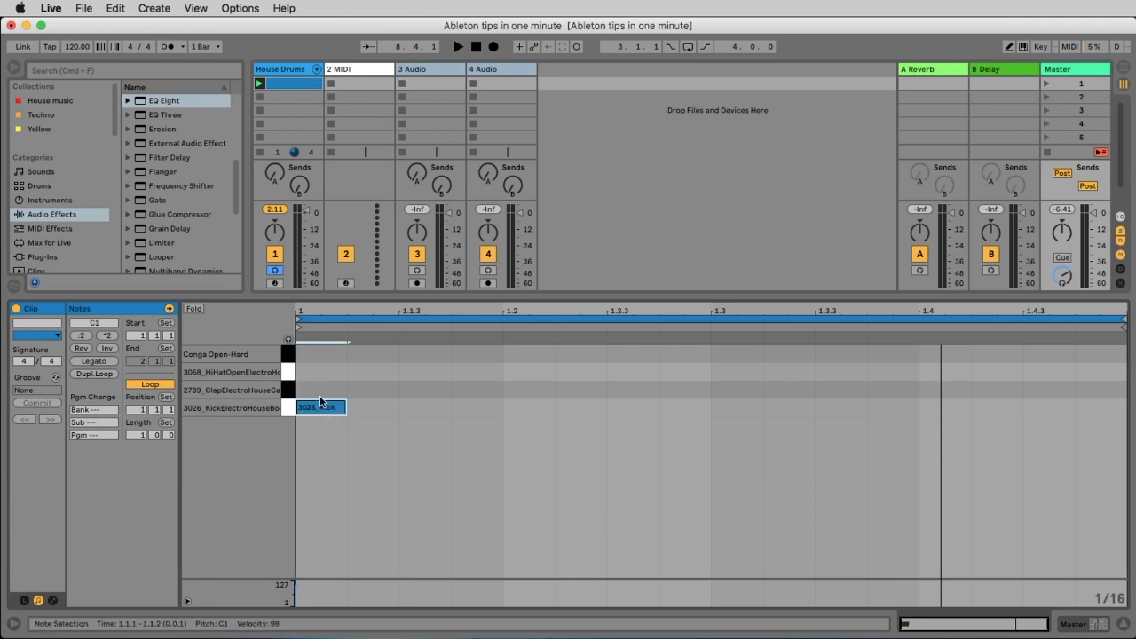
drag(319, 399, 497, 420)
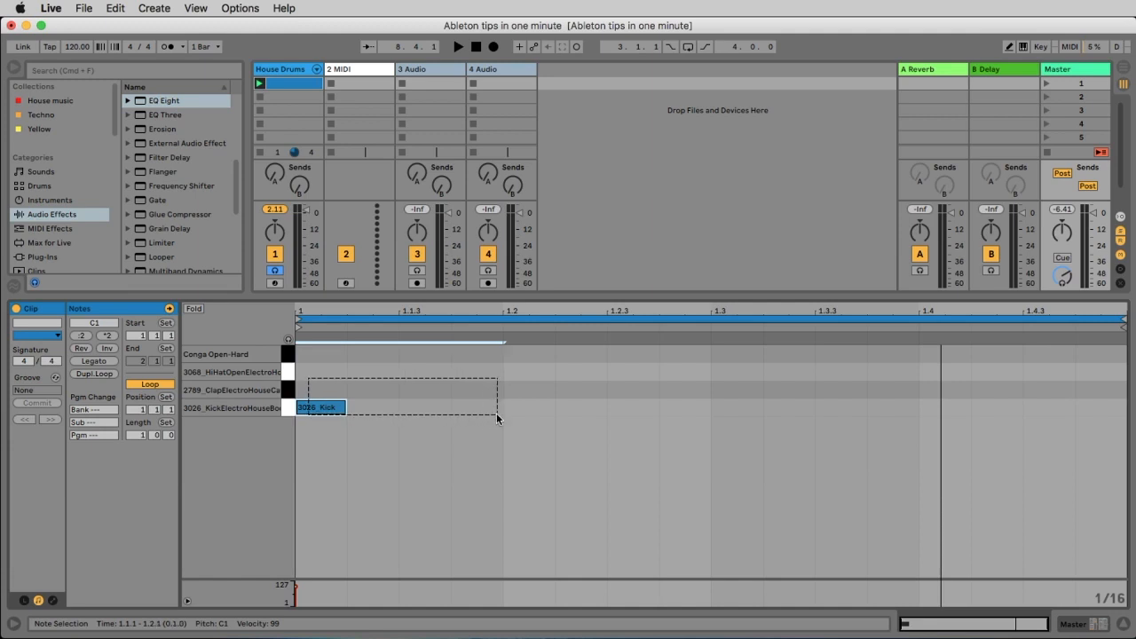
Draw the remaining drum notes and stretch the opening conga note longer
click(500, 417)
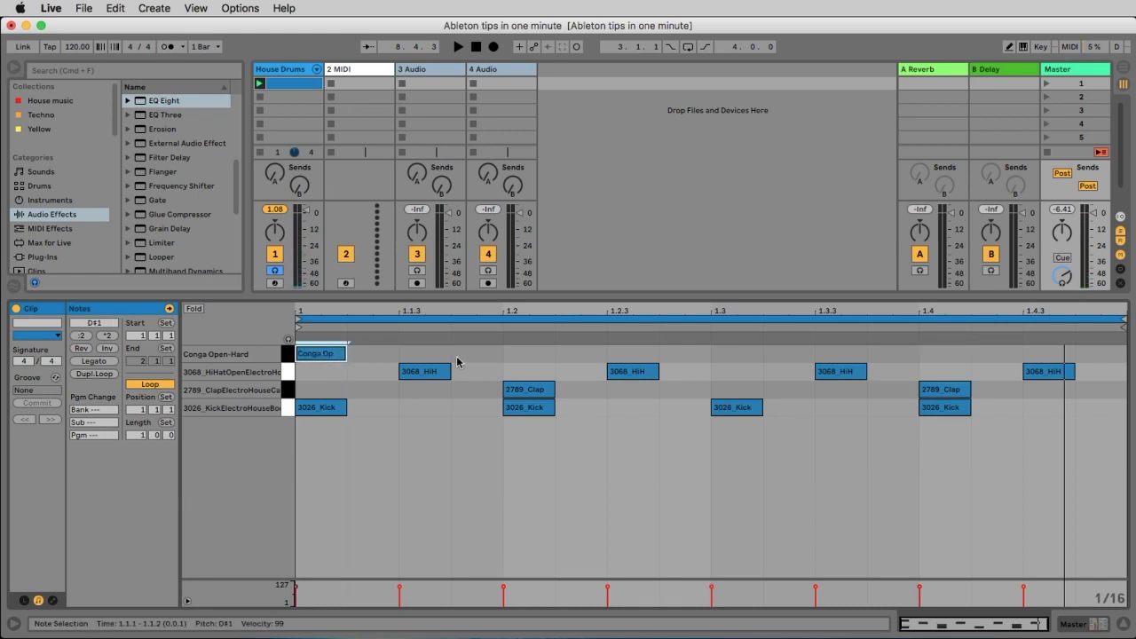
drag(319, 353, 453, 353)
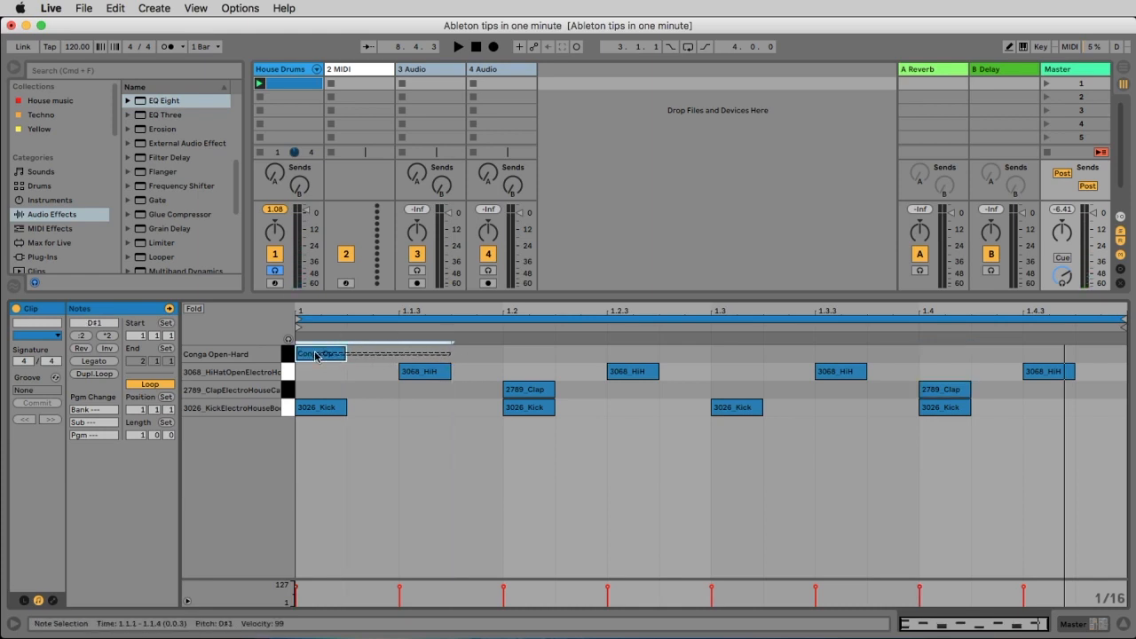